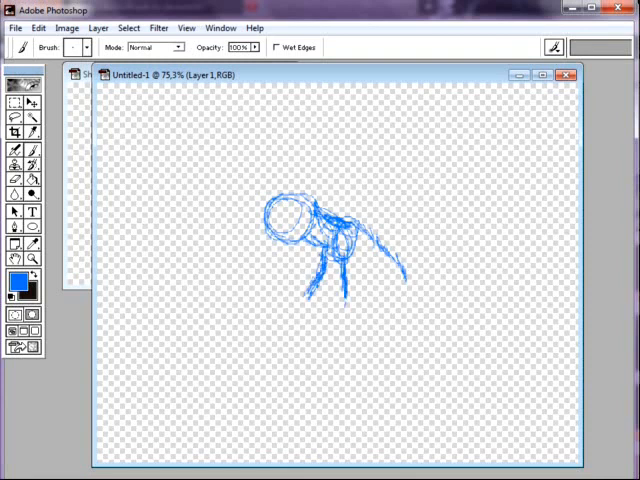
- Add more blue sketch lines to the pony's head and mane
{"action": "left_click_drag", "start_coordinate": [330, 290], "coordinate": [390, 320]}
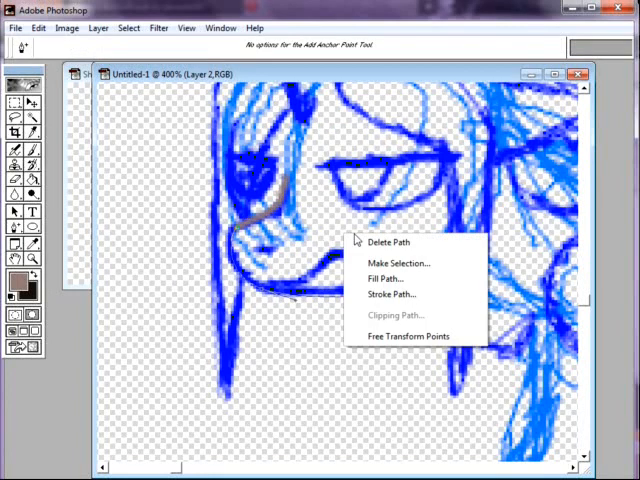
- Stroke traced Pen paths along the sketch as grey, red and black outlines, shaping the next curve
{"action": "left_click", "coordinate": [393, 295]}
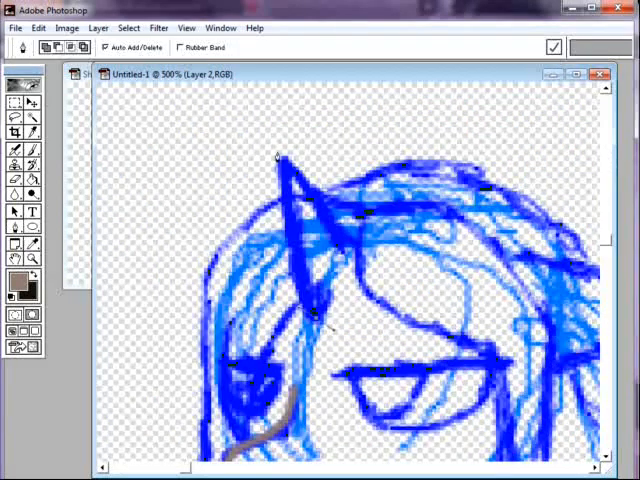
{"action": "right_click", "coordinate": [315, 315]}
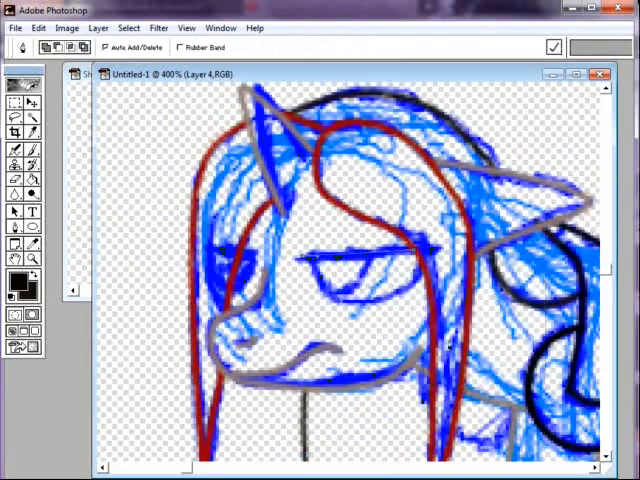
{"action": "left_click_drag", "start_coordinate": [315, 250], "coordinate": [420, 245]}
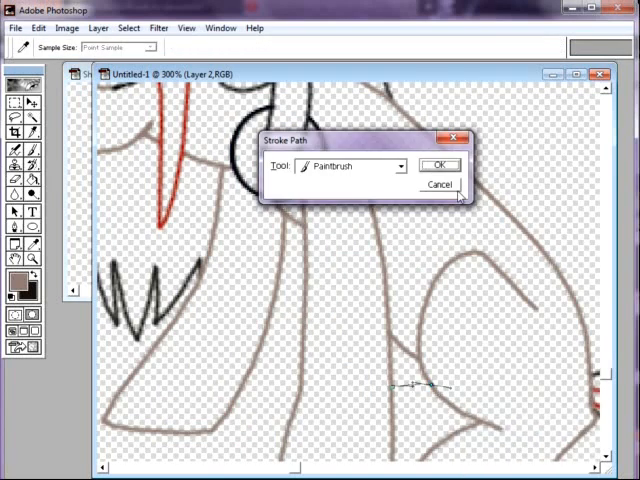
- Stroke the body and legs path with the Paintbrush in grey
{"action": "left_click", "coordinate": [438, 164]}
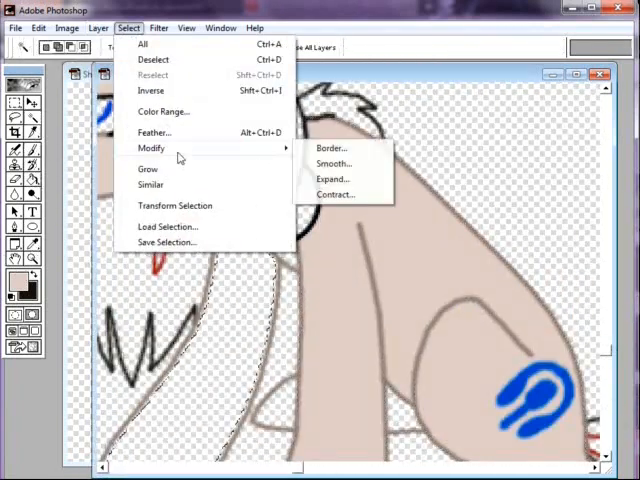
- Expand the active selection on the pony's colour layer via Select > Modify > Expand
{"action": "left_click", "coordinate": [332, 179]}
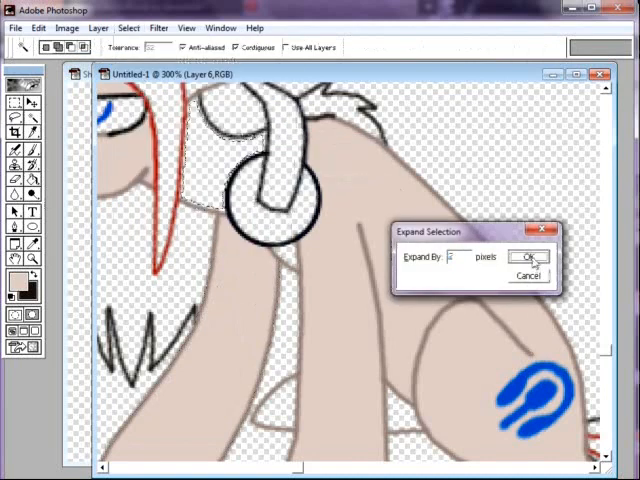
{"action": "left_click", "coordinate": [531, 257]}
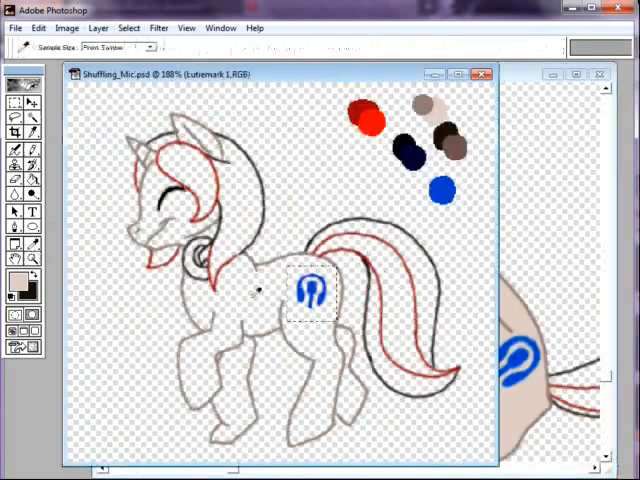
- Sample the red mane colour from the reference swatches
{"action": "left_click", "coordinate": [128, 27]}
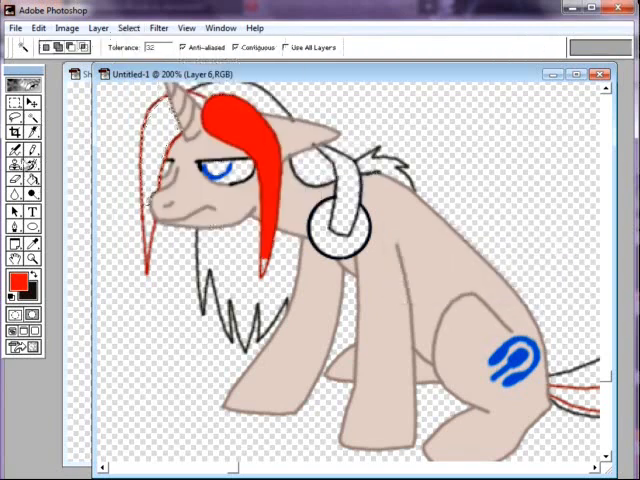
- Draw the unicorn horn in tan body colour with the Pencil on Layer 8
{"action": "left_click", "coordinate": [129, 27]}
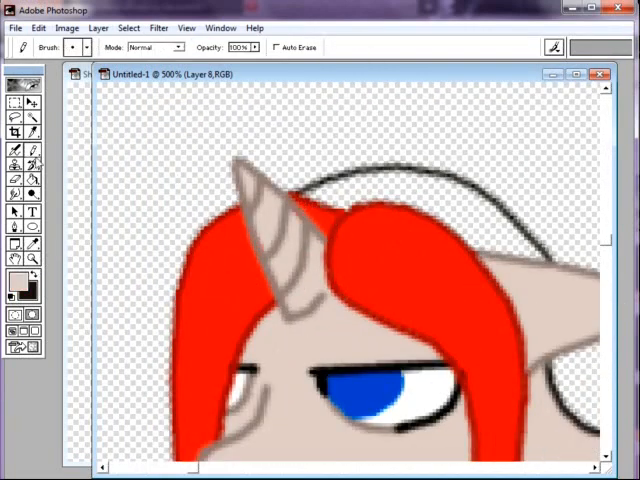
{"action": "left_click", "coordinate": [128, 27]}
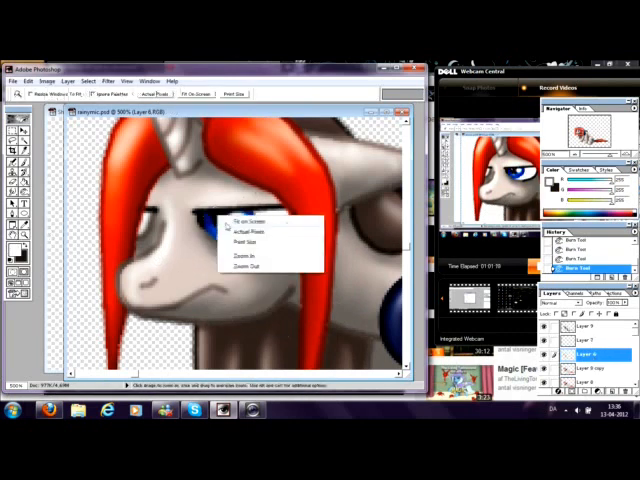
- Fit the drawing on screen, choose light blue for the puddle, and Gaussian-blur the rain layer
{"action": "left_click", "coordinate": [243, 221]}
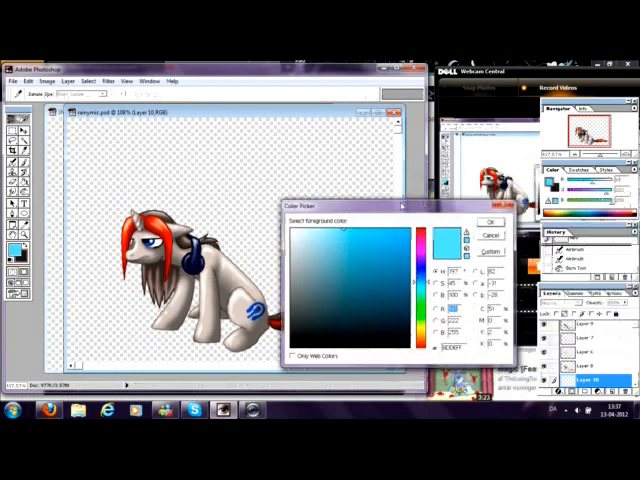
{"action": "left_click", "coordinate": [489, 222]}
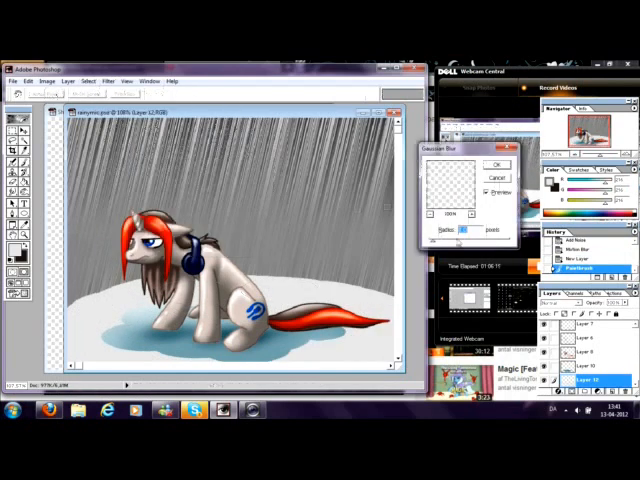
{"action": "left_click", "coordinate": [496, 164]}
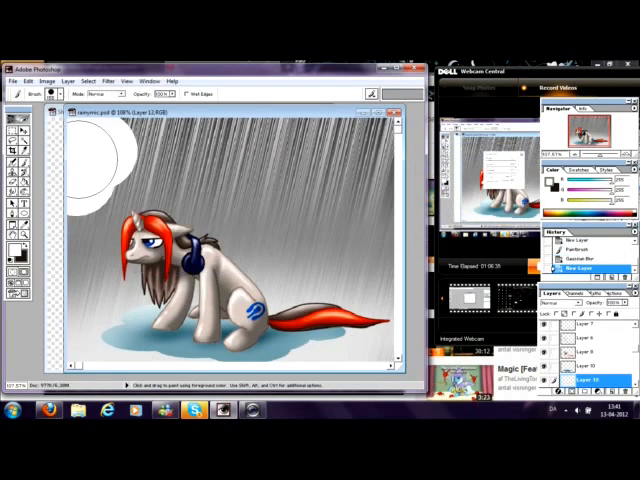